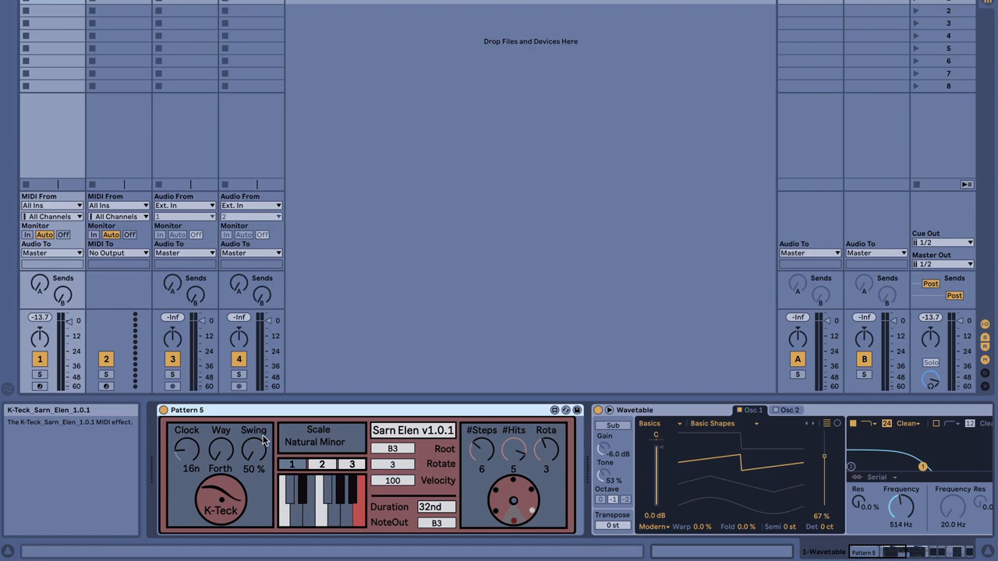
mouse_move(293, 421)
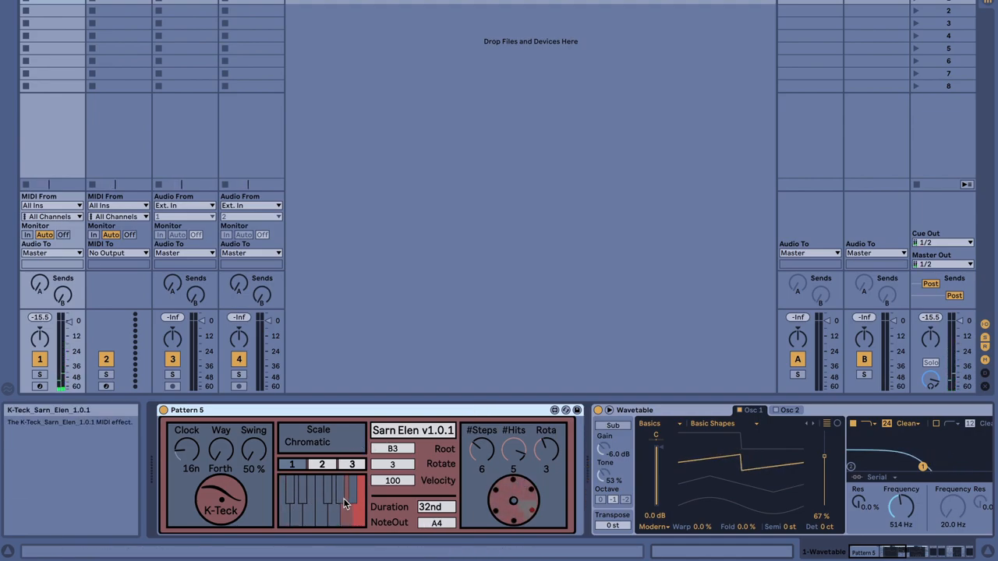
mouse_move(318, 431)
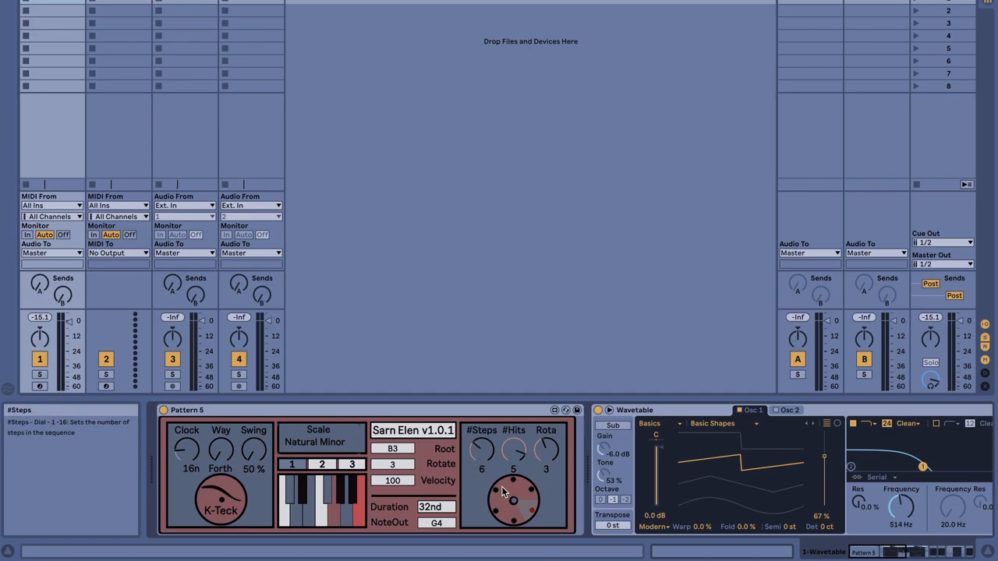
mouse_move(513, 451)
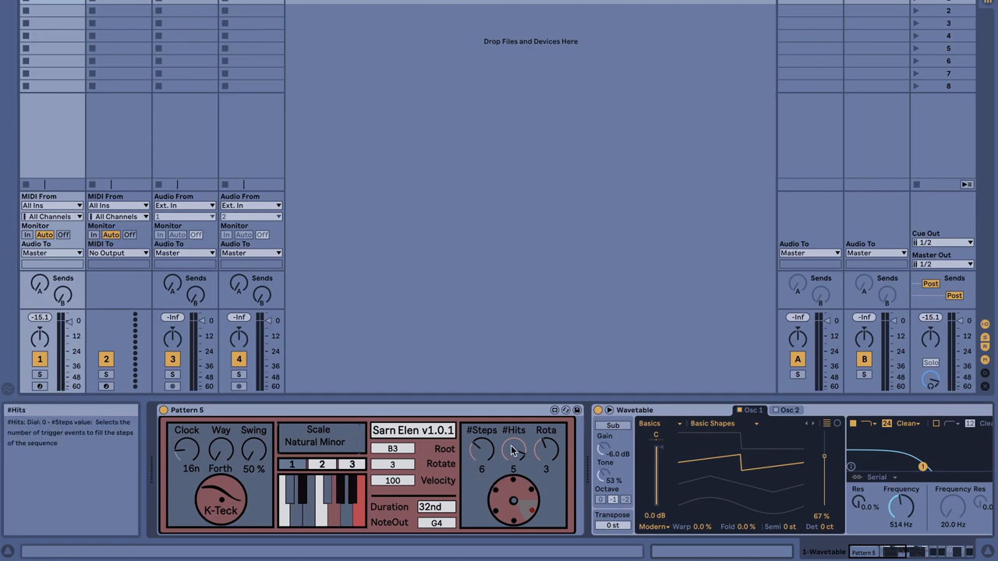
Step: Turn Sarn Elen's #Hits dial to change the Euclidean pattern's hit count
drag(513, 449, 513, 460)
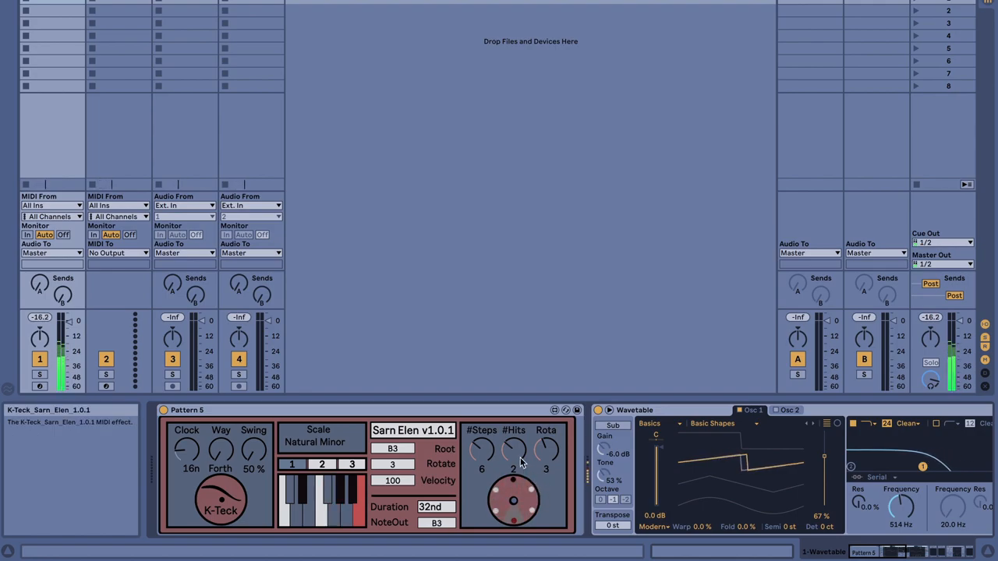
drag(514, 450, 513, 456)
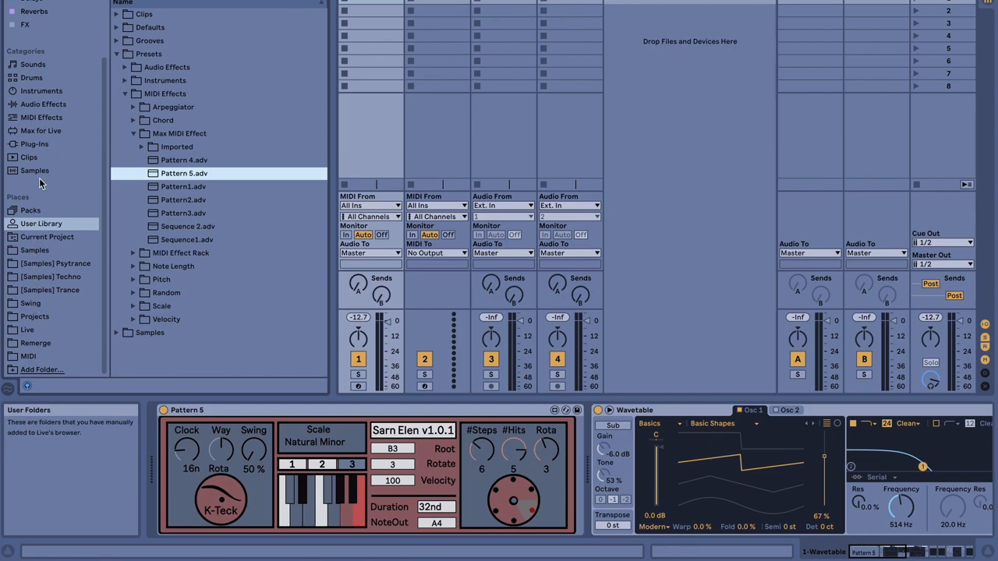
Step: List the built-in MIDI Effects and expand the Random effect's presets
click(41, 117)
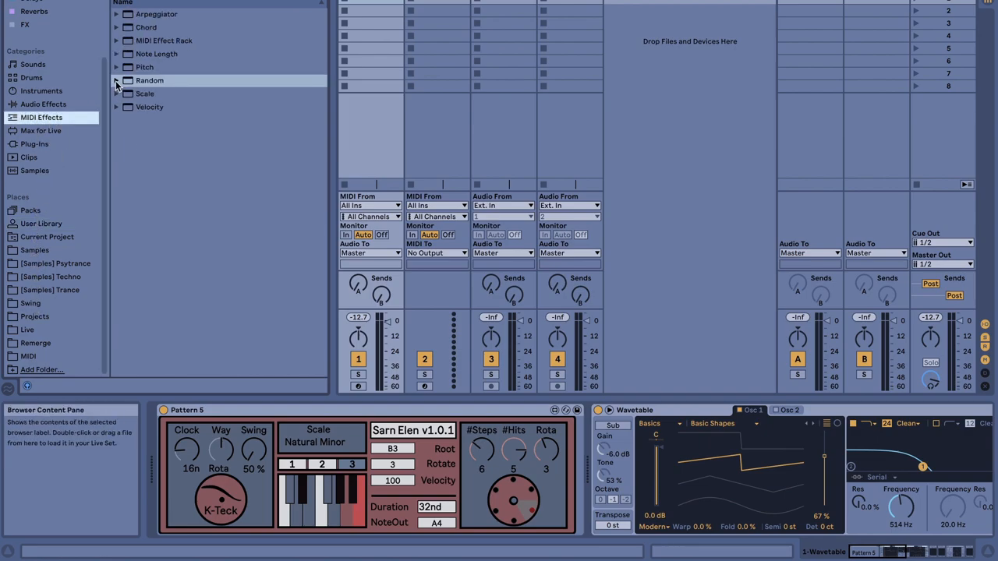
click(115, 81)
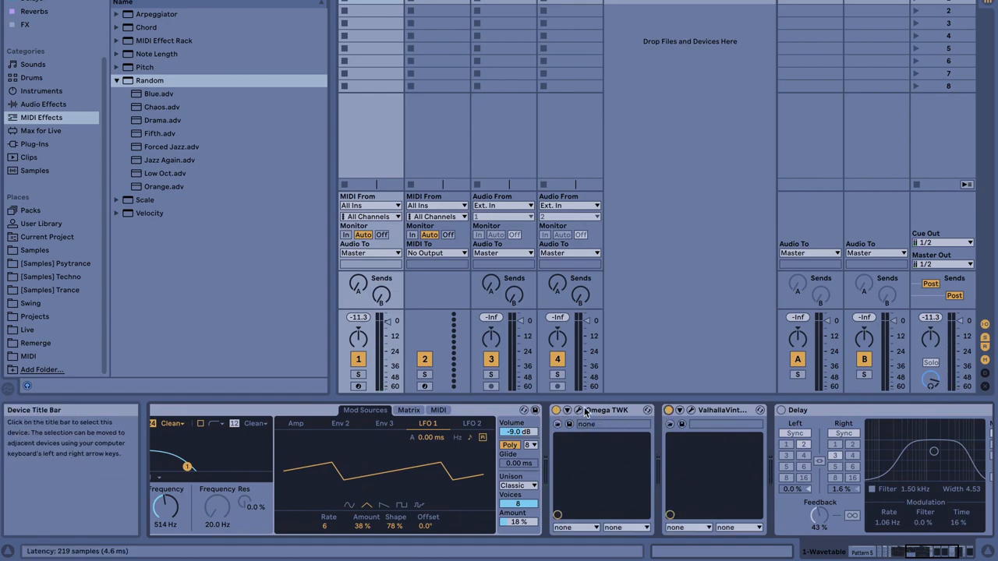
Step: Hide the browser and drop Random MIDI effects onto track 1 ahead of Wavetable
click(579, 410)
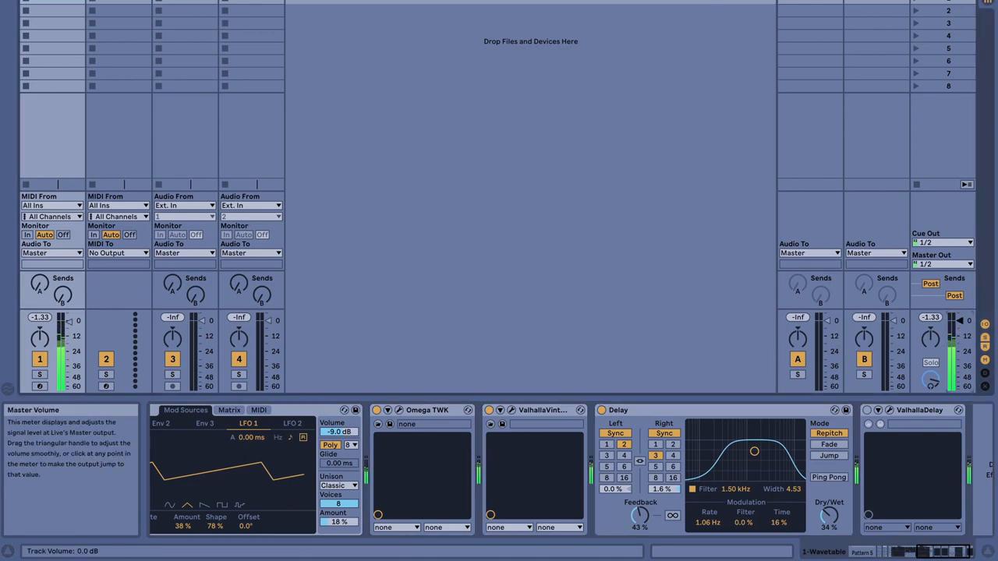
drag(960, 323, 959, 331)
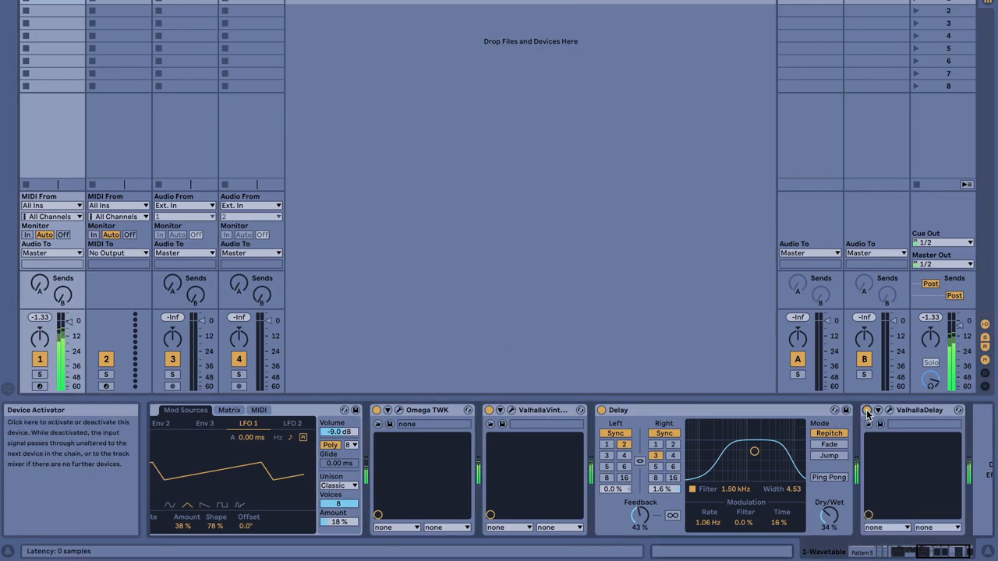
click(867, 412)
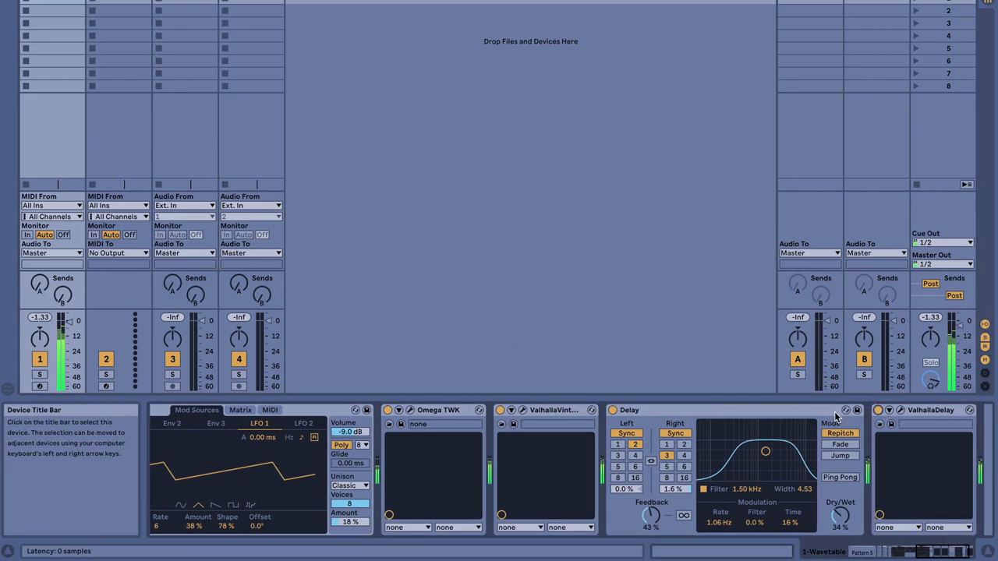
mouse_move(696, 425)
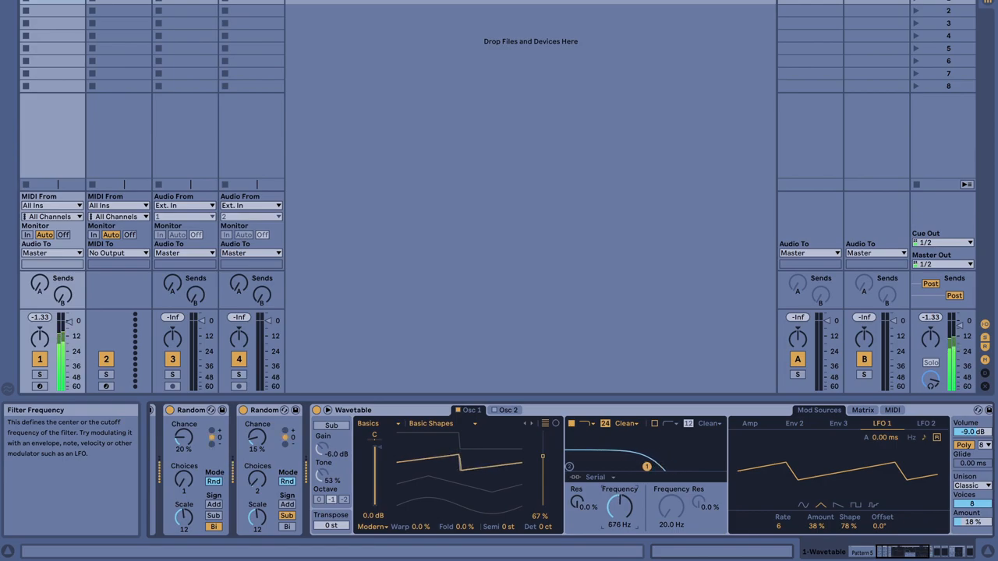
Step: Raise the filter cutoff and route LFO 2 to Filter 1 Freq in the Matrix
drag(621, 507, 624, 499)
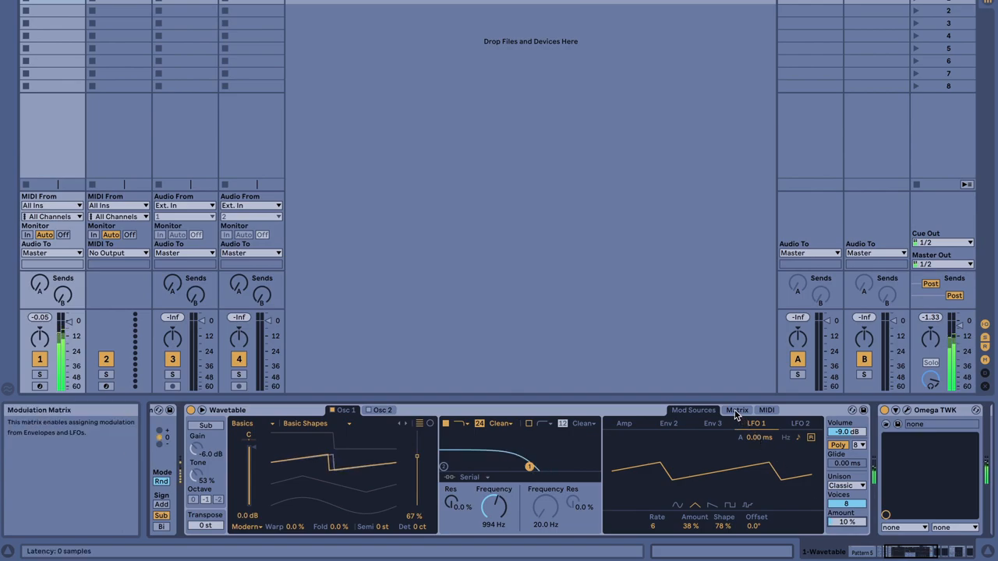
click(737, 408)
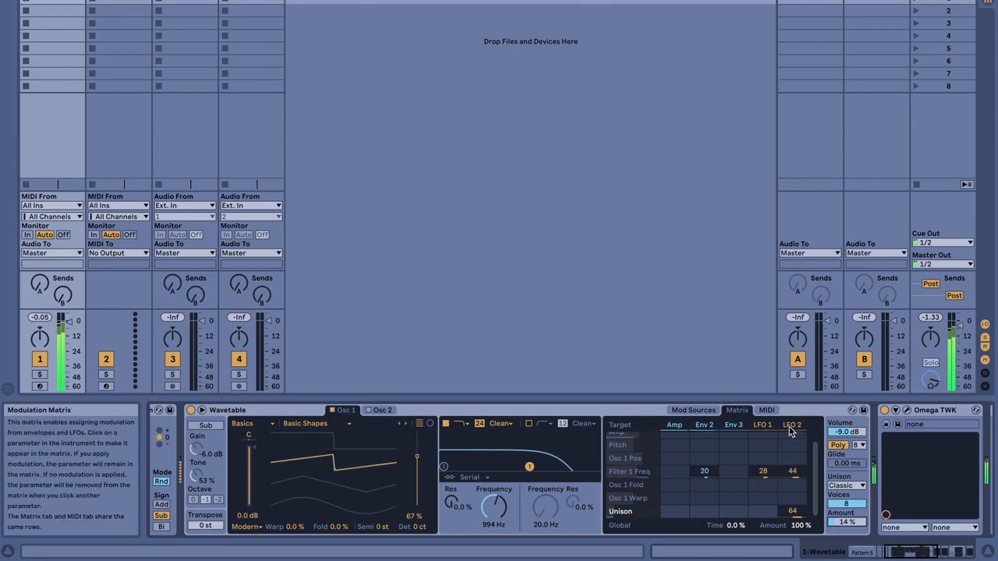
click(793, 424)
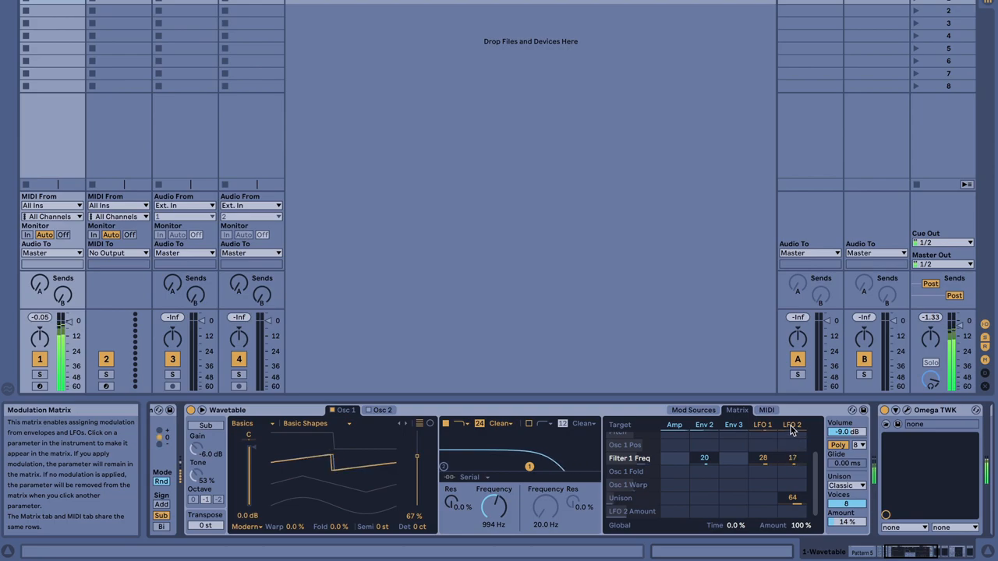
Step: Bring up LFO 2's settings and reshape its waveform
click(792, 424)
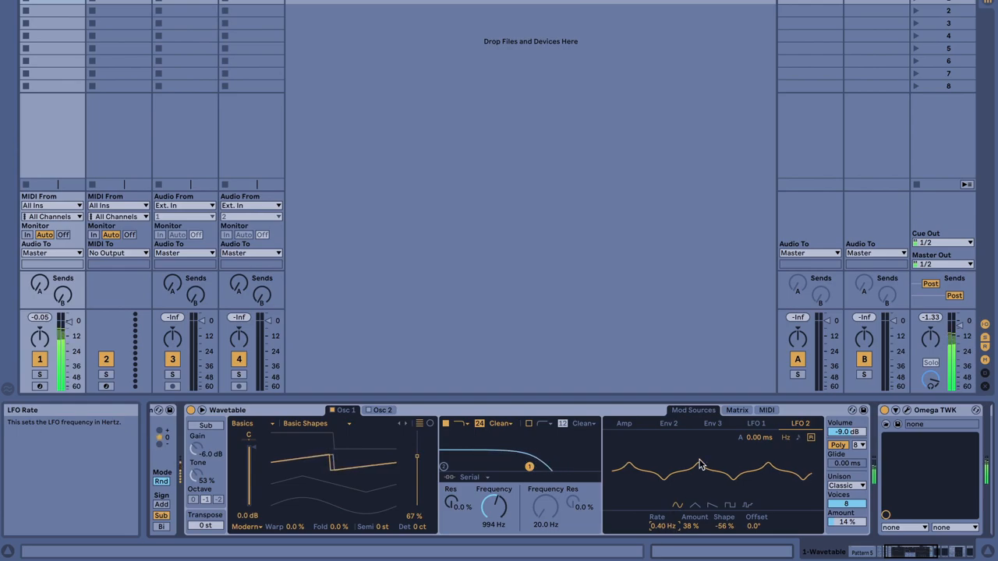
click(766, 410)
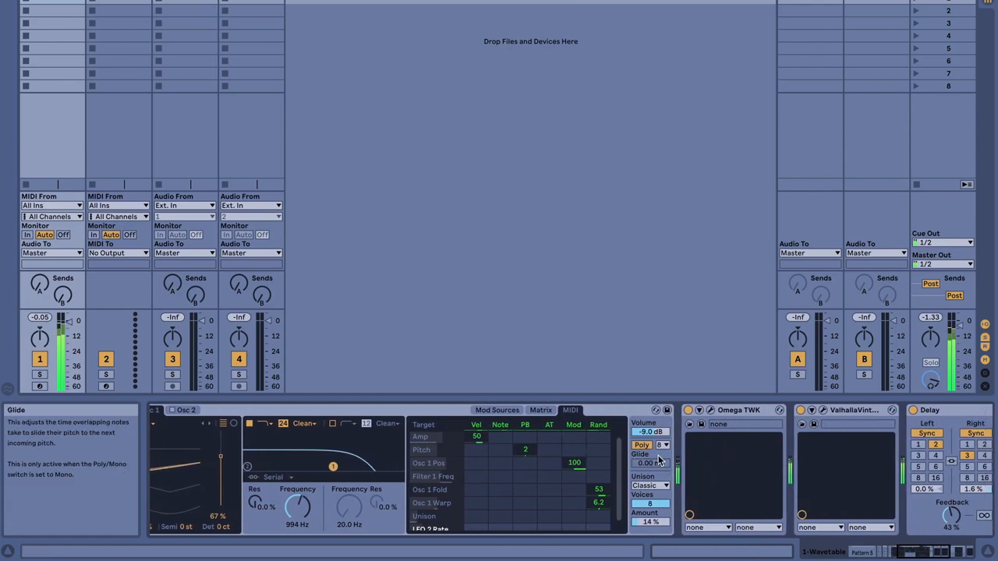
Step: Switch Wavetable to Mono and lower the filter cutoff frequency
click(642, 444)
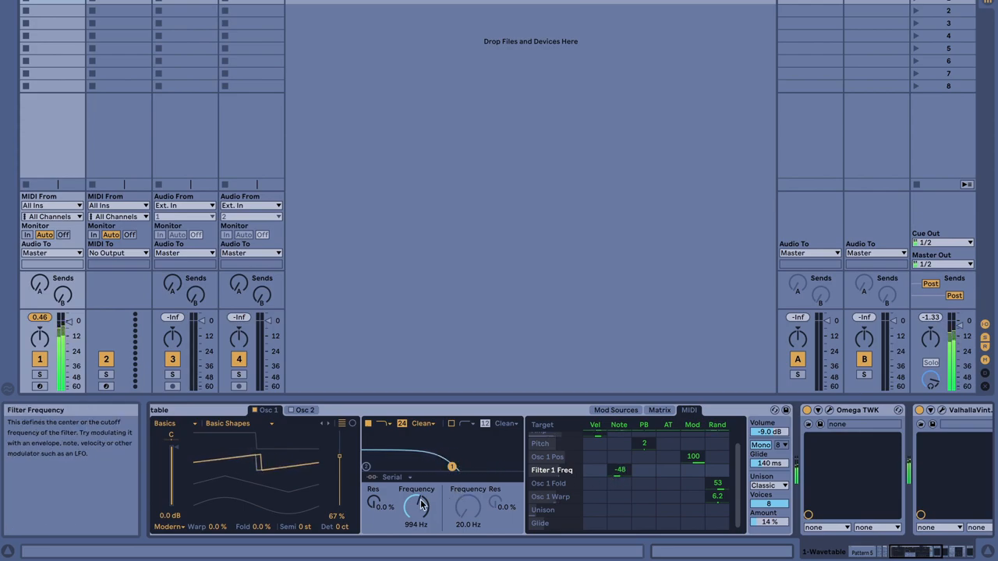
drag(415, 507, 421, 484)
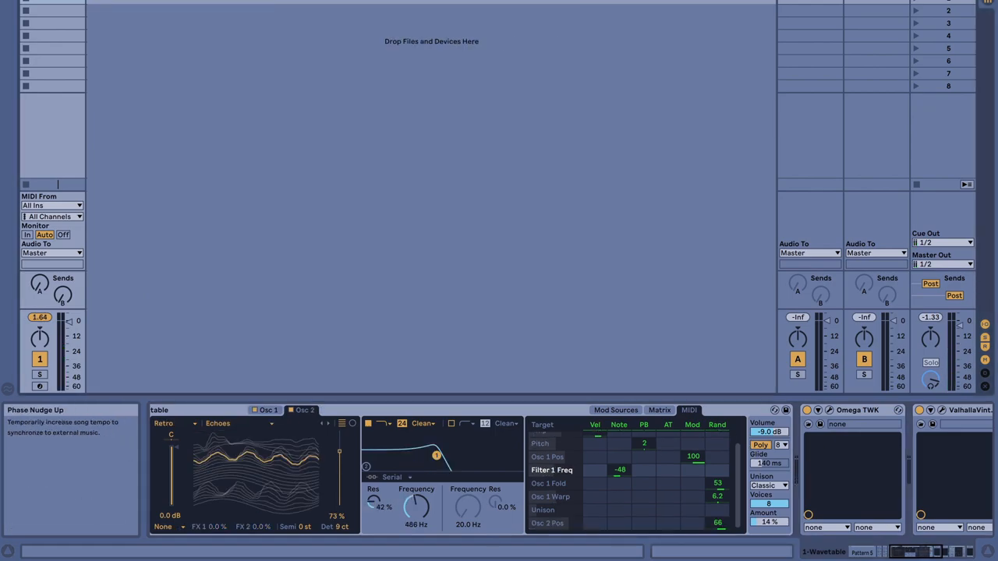
mouse_move(163, 28)
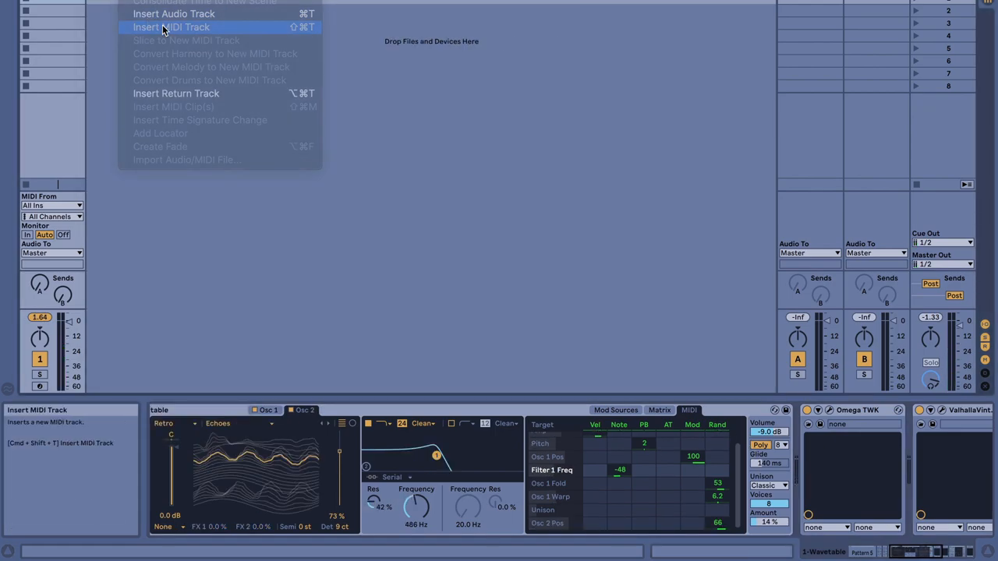
Step: Set track 2's MIDI From input to the 1-Wavetable track
click(171, 26)
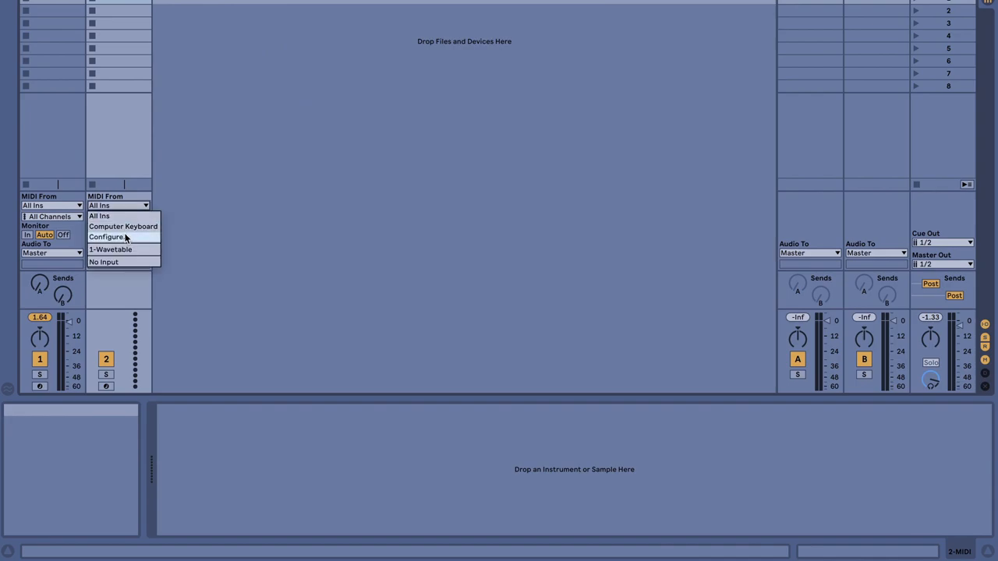
click(111, 250)
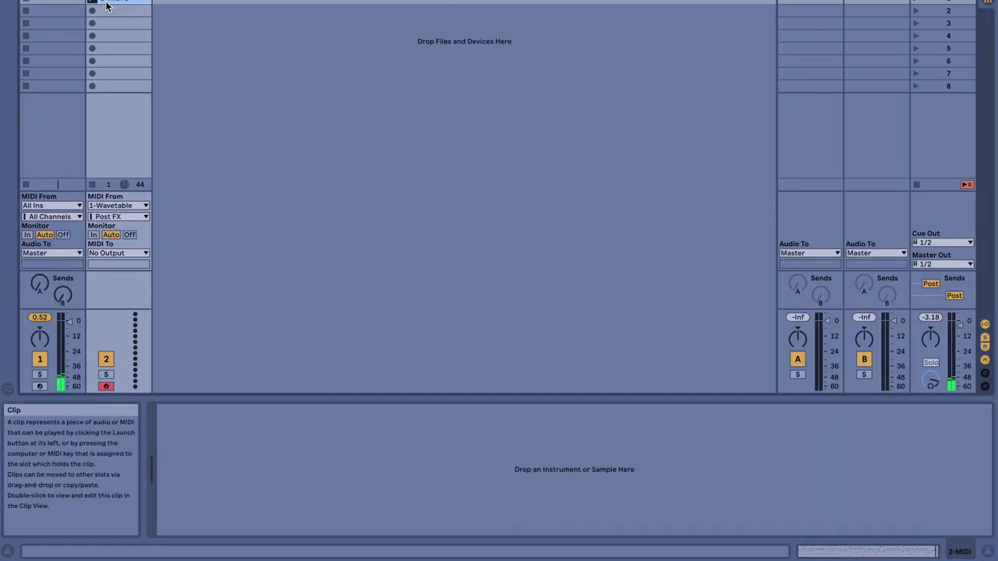
Step: Edit the recorded clip's notes, repositioning the note near bar 8
double_click(118, 8)
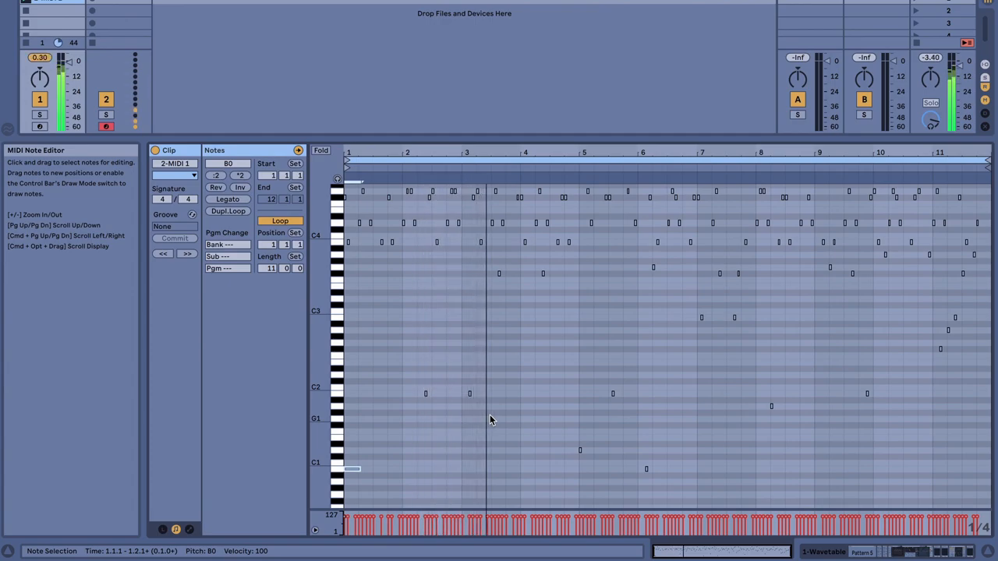
click(587, 451)
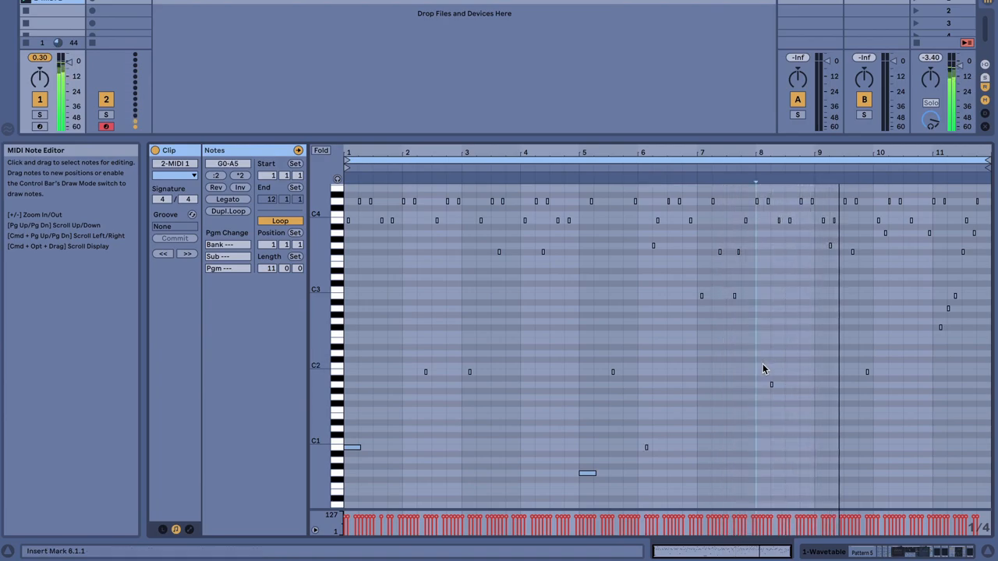
click(786, 383)
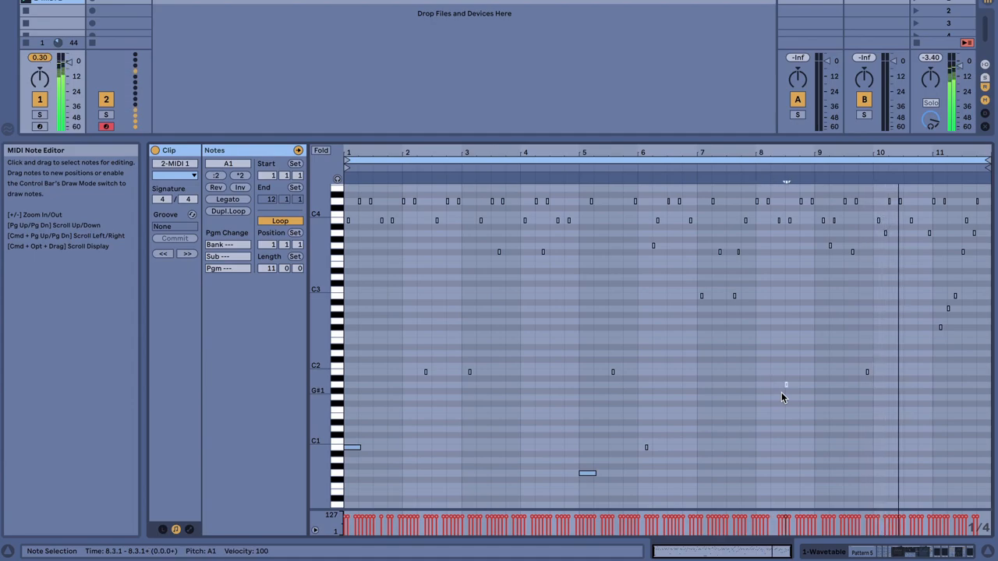
drag(786, 384, 818, 383)
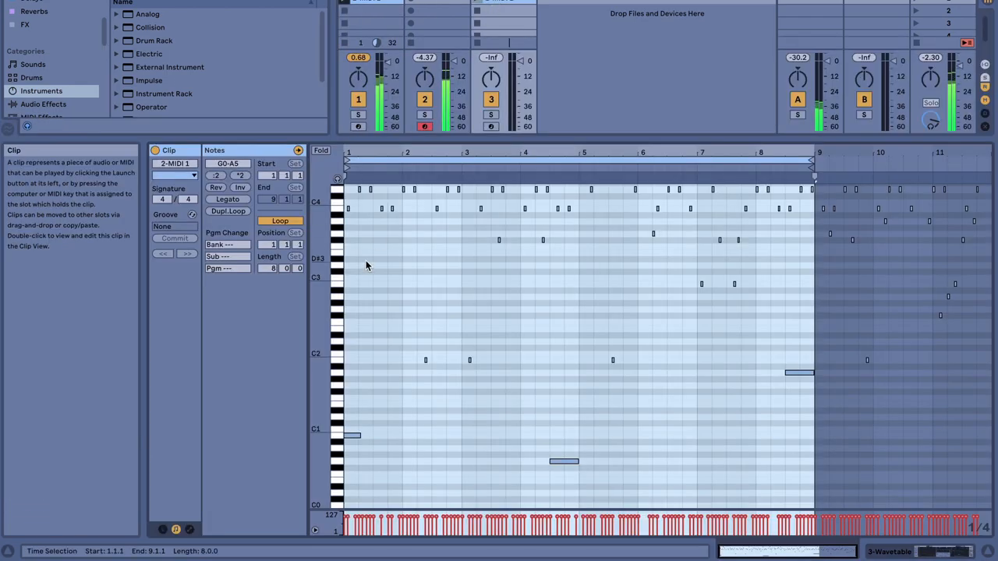
mouse_move(777, 366)
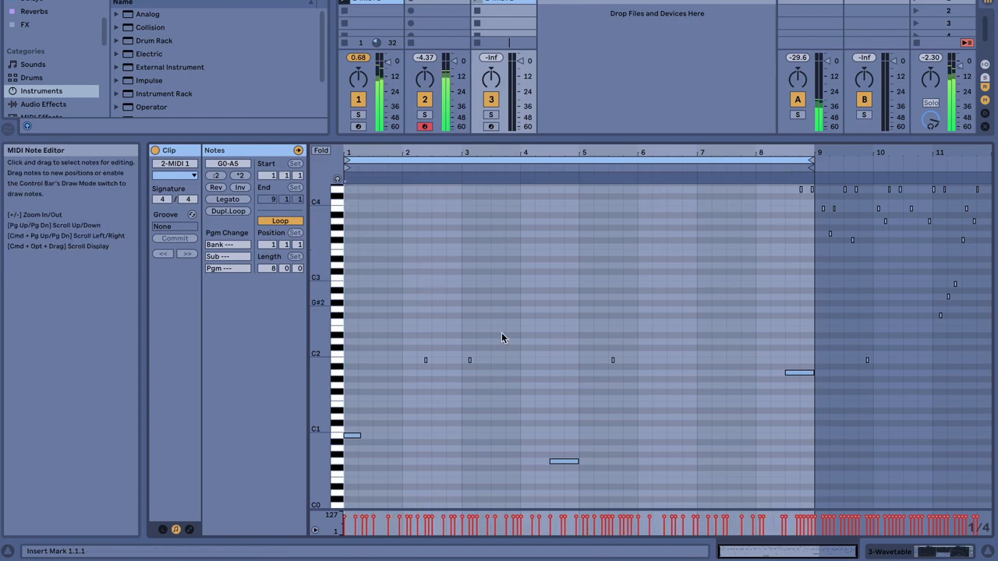
Step: Place a note around bar 5 of the recorded clip
drag(710, 187, 786, 247)
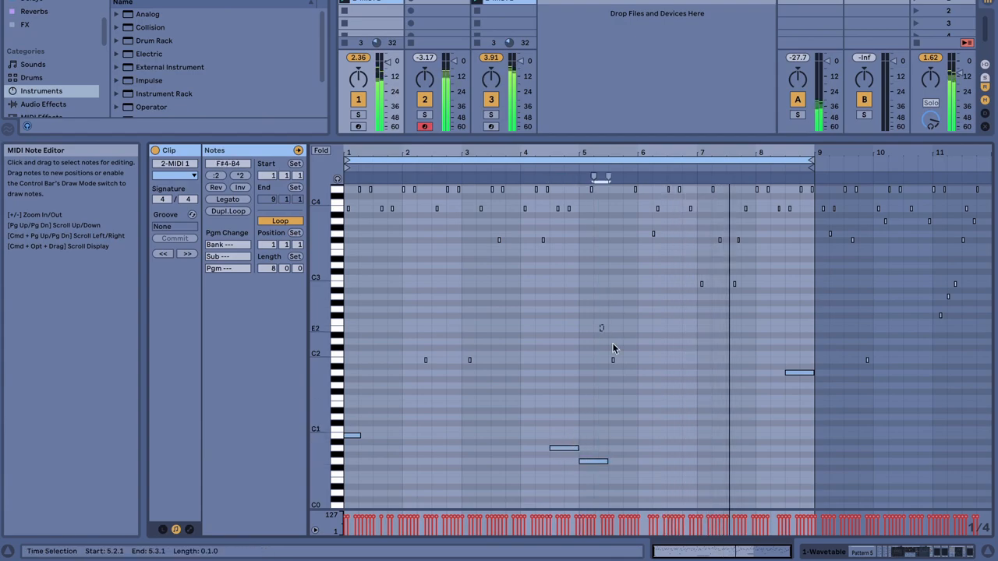
Step: Show track 3's Wavetable instrument in Device View
click(624, 359)
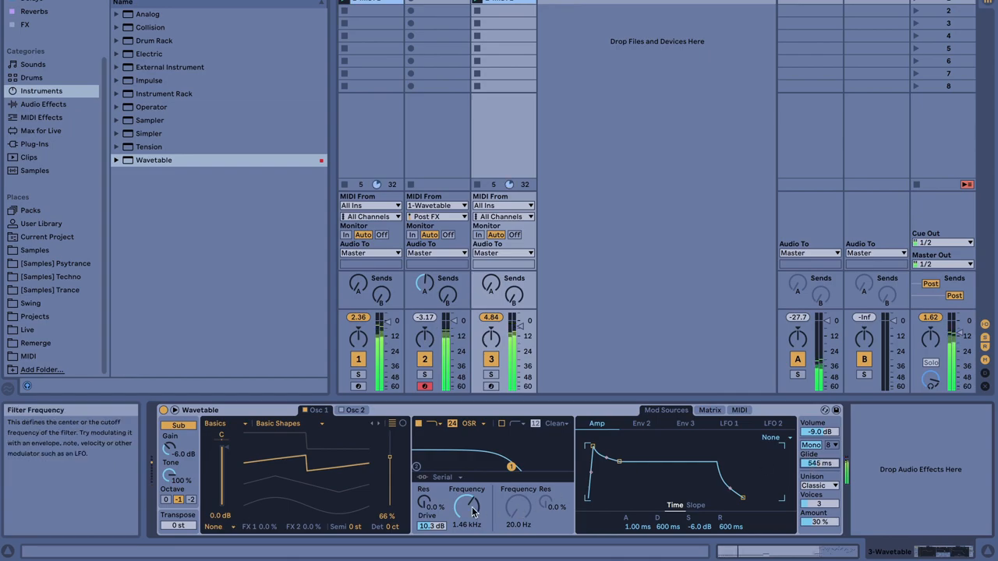
Step: Browse the plug-ins, load REDDI onto track 3 and close its window
click(40, 131)
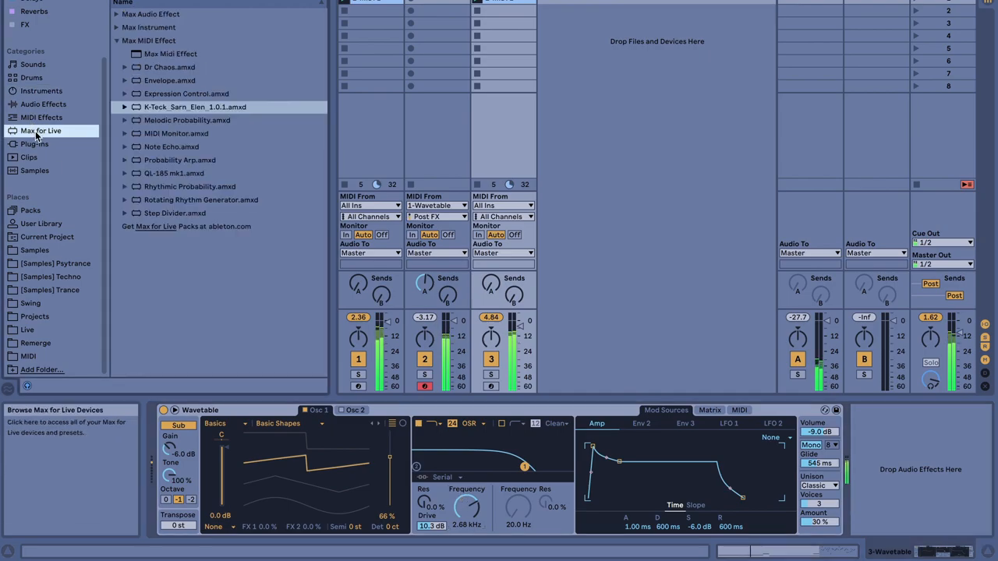
click(35, 144)
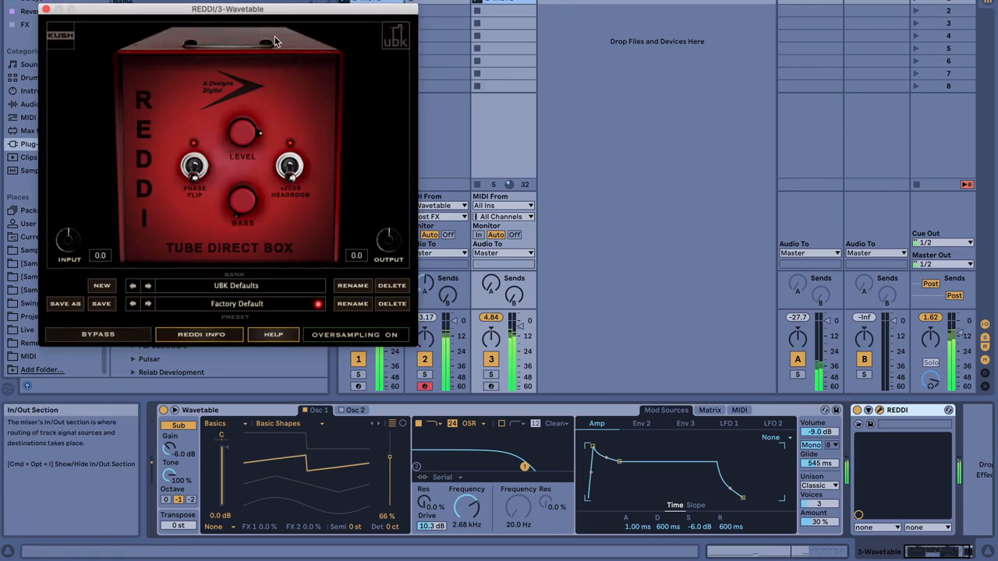
mouse_move(247, 159)
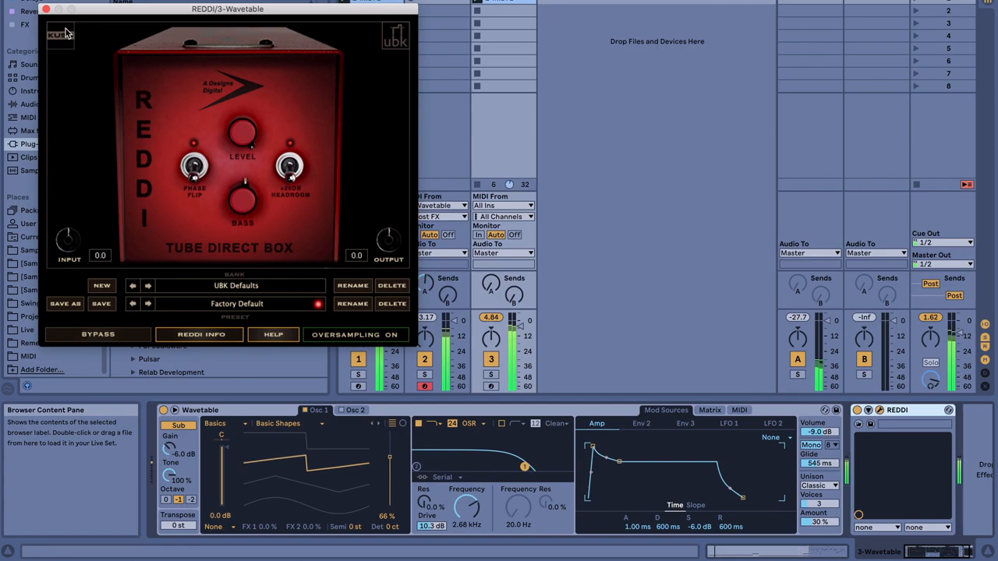
click(45, 9)
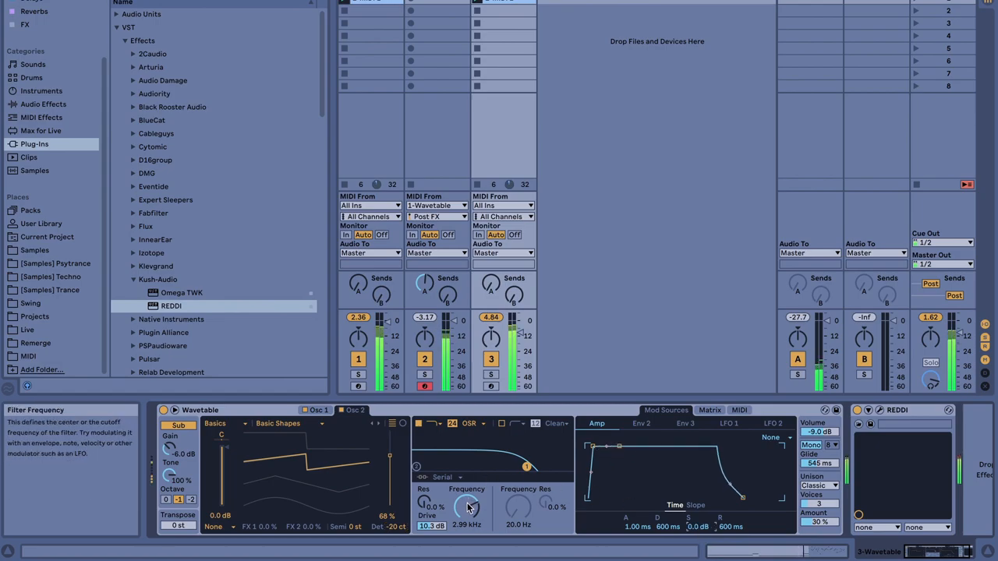
Step: Raise track 2's reverb Send A to about -20.5 dB and view Wavetable's sine LFO 1
drag(468, 507, 468, 515)
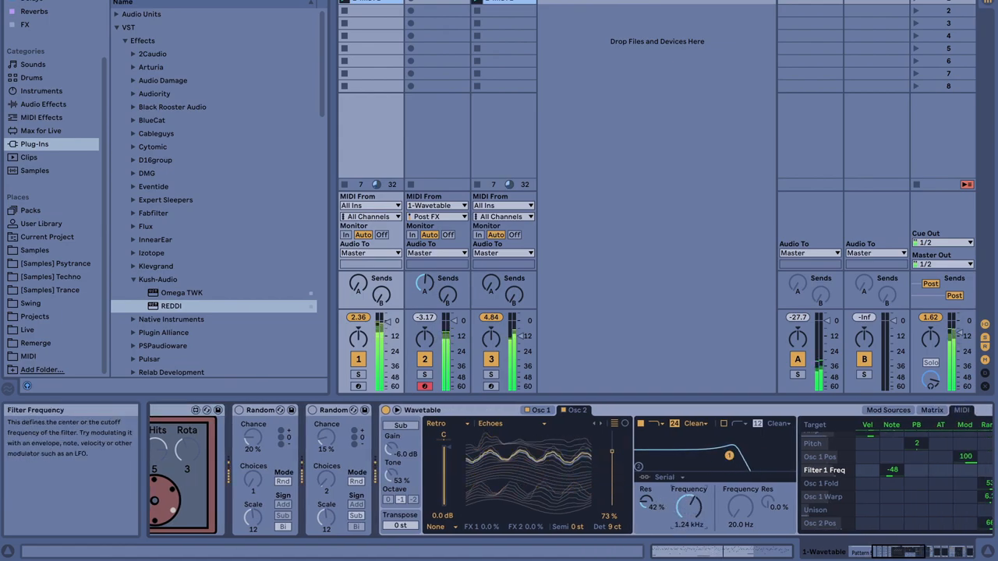
drag(688, 511, 688, 502)
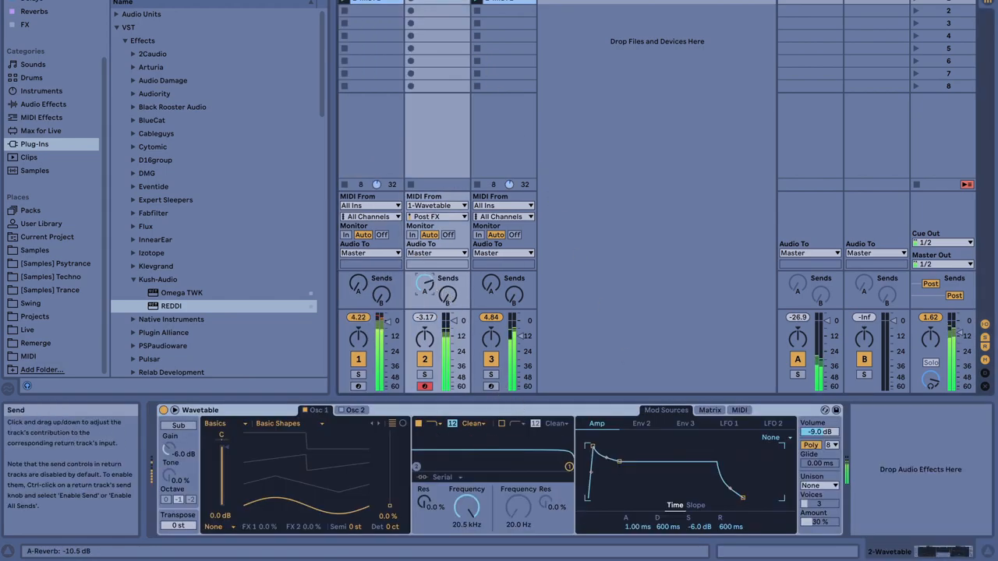
drag(797, 337, 799, 327)
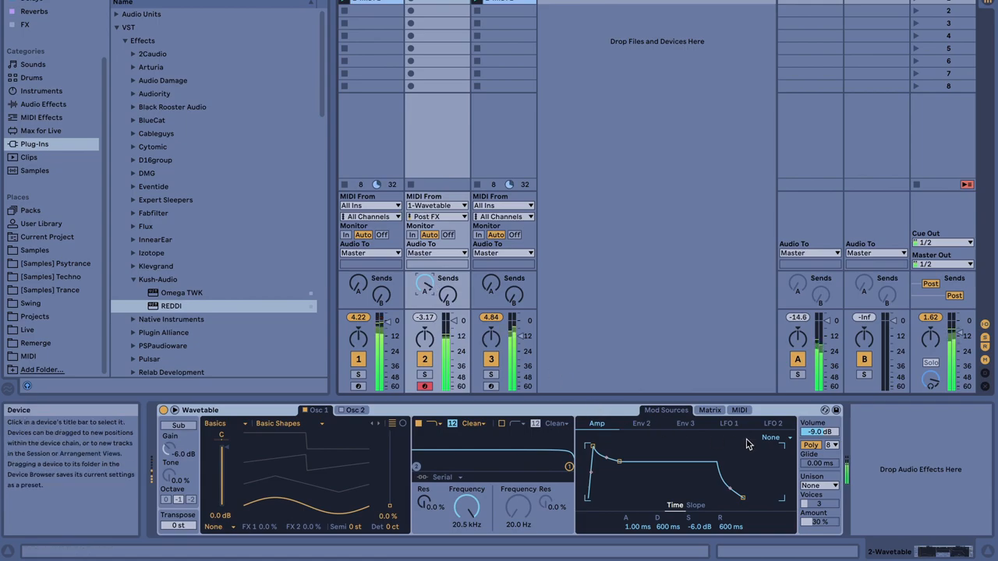
click(708, 410)
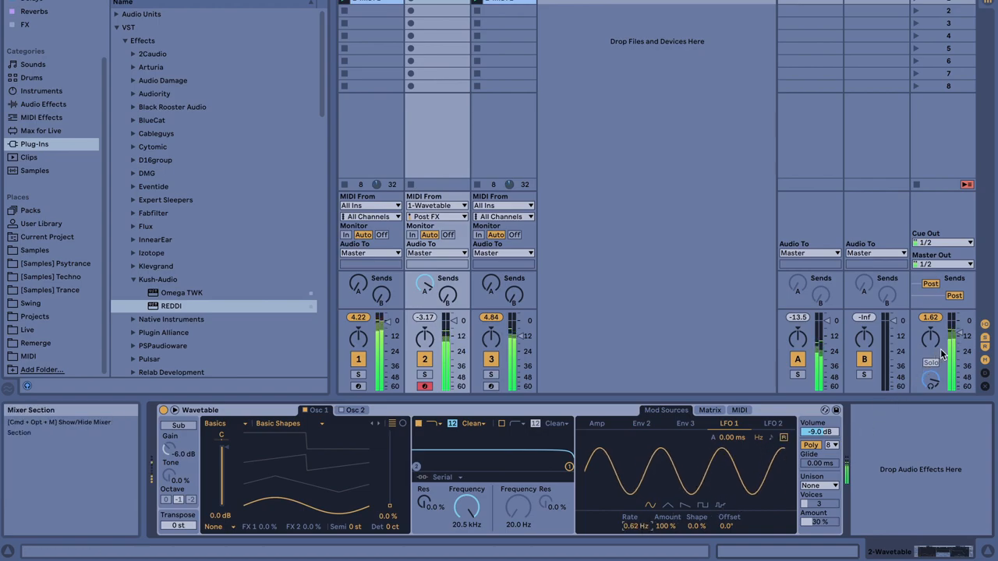
mouse_move(705, 315)
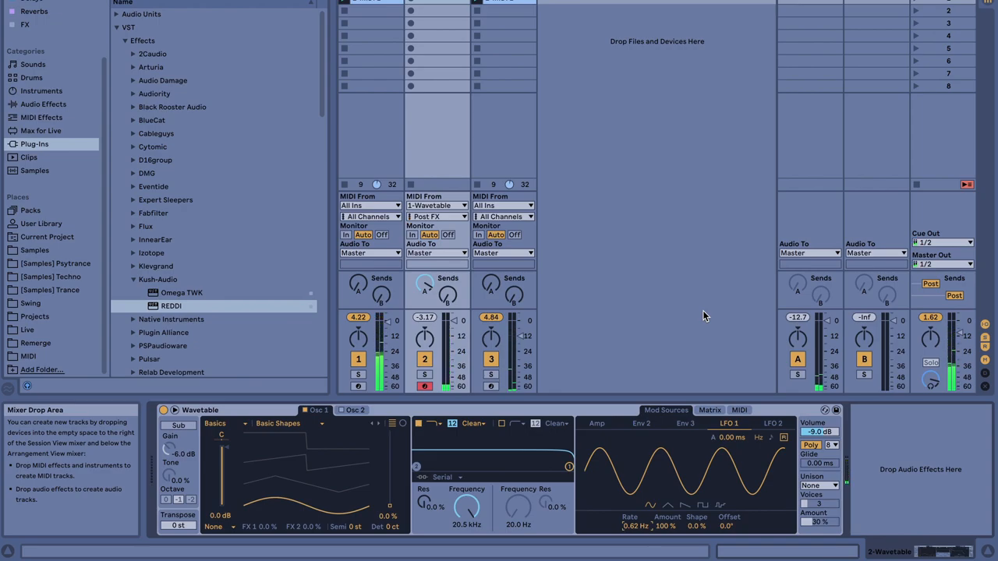
Step: Hide the browser so track 1's Random and Wavetable device chain is visible
click(40, 225)
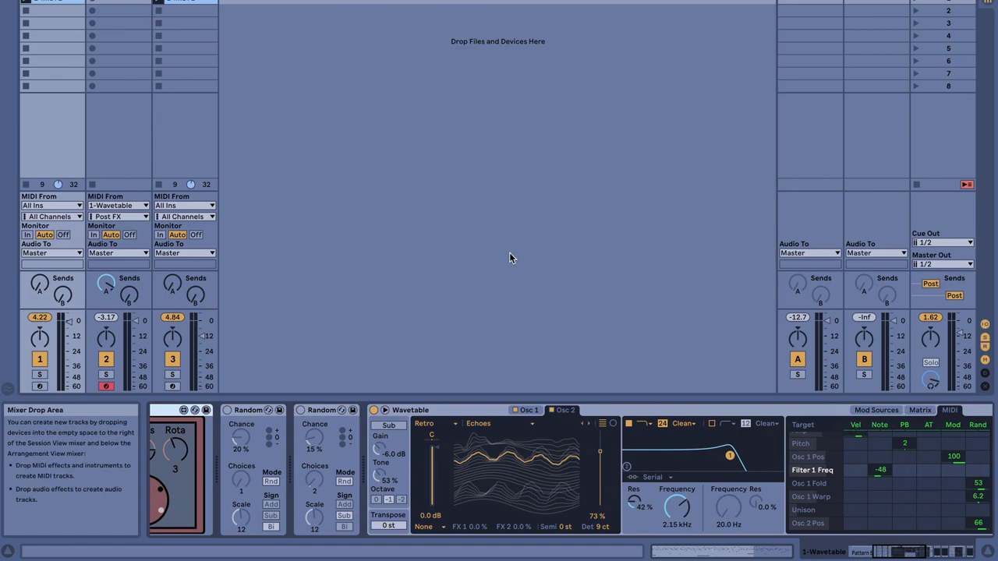
mouse_move(199, 103)
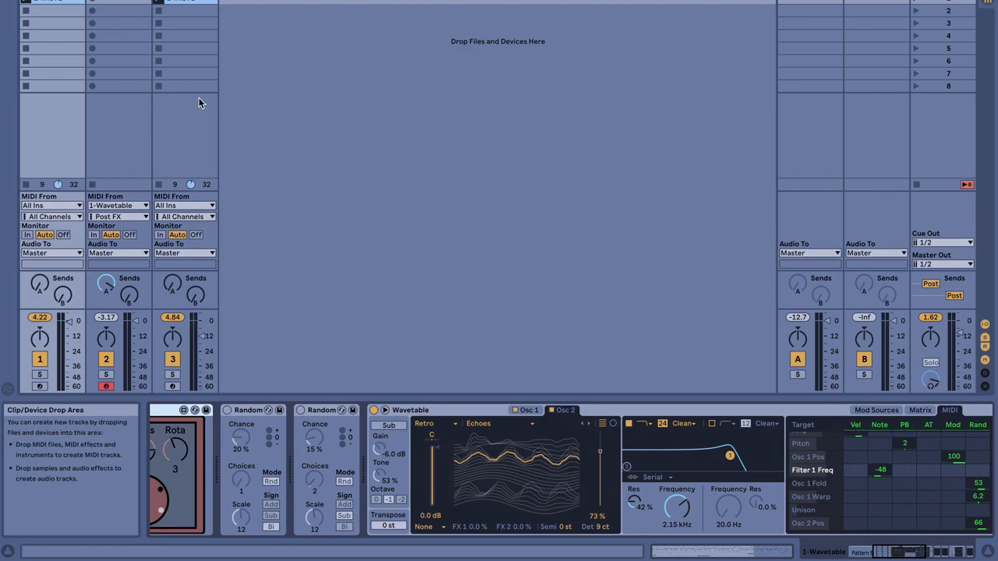